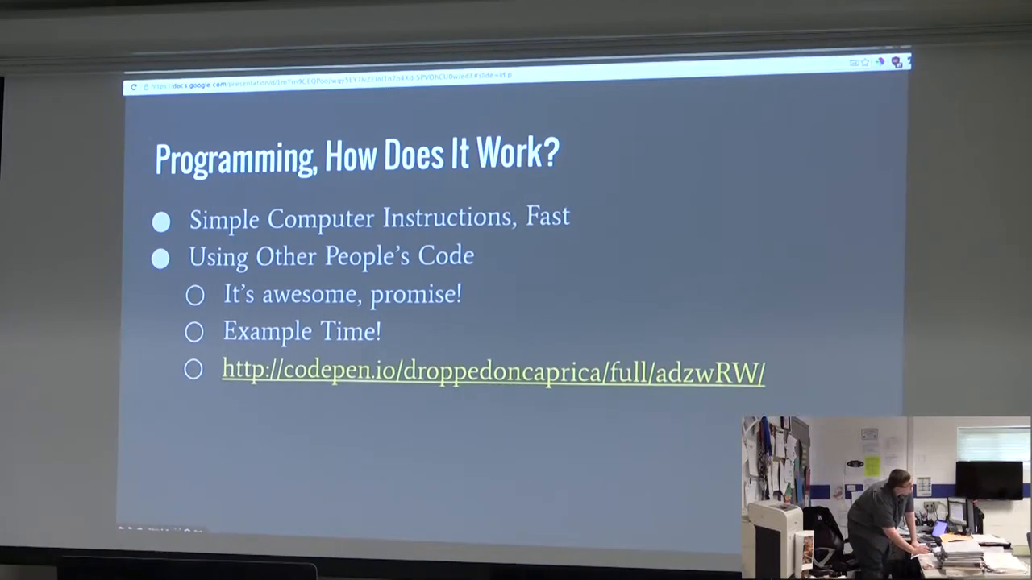
Follow the codepen.io link to show the adzwRW demo pen full page.
click(492, 371)
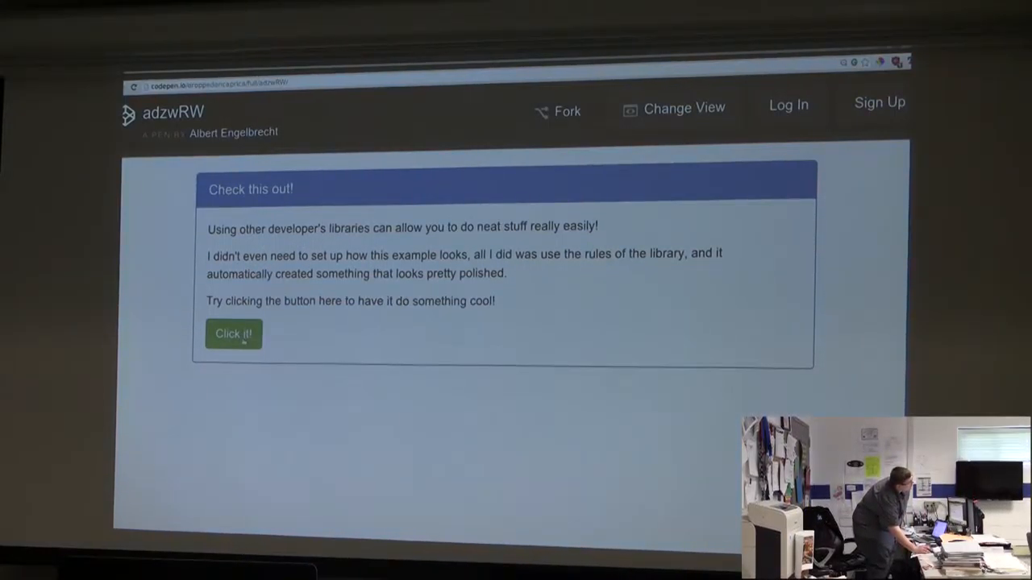
click(234, 334)
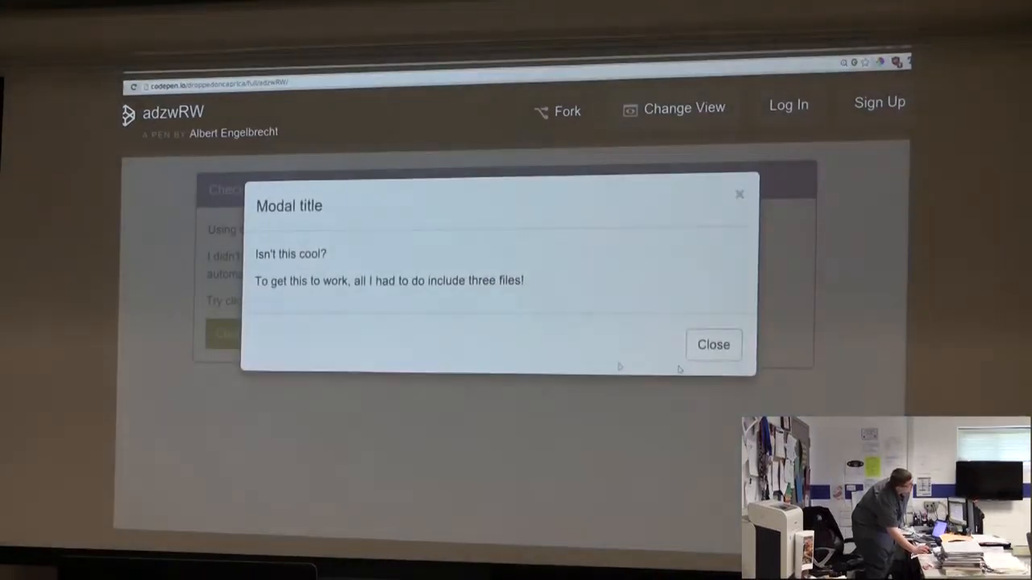
click(712, 345)
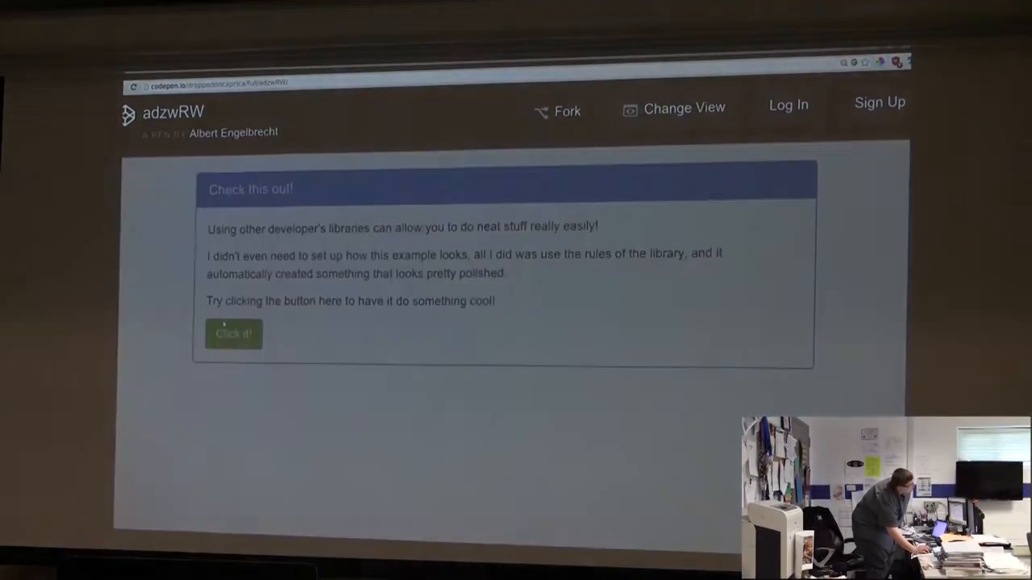
click(233, 333)
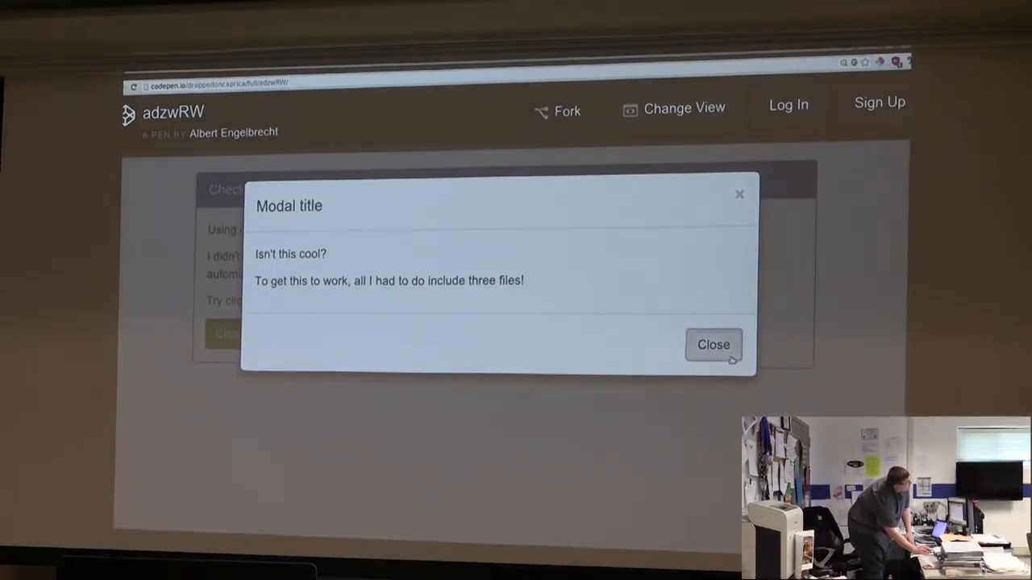
click(713, 345)
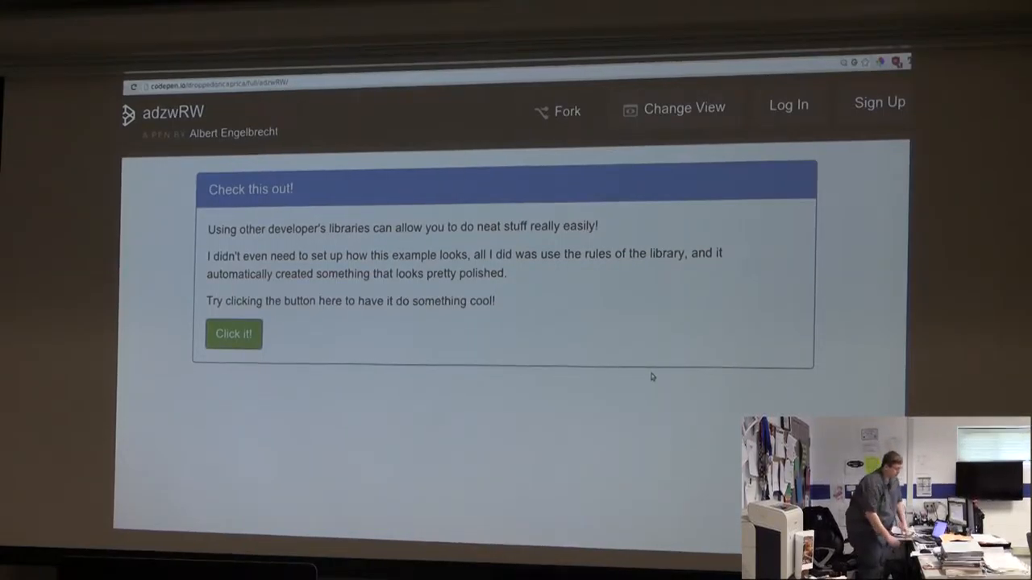
Switch the adzwRW pen to Editor View to reveal its HTML markup and .container CSS rule.
click(674, 106)
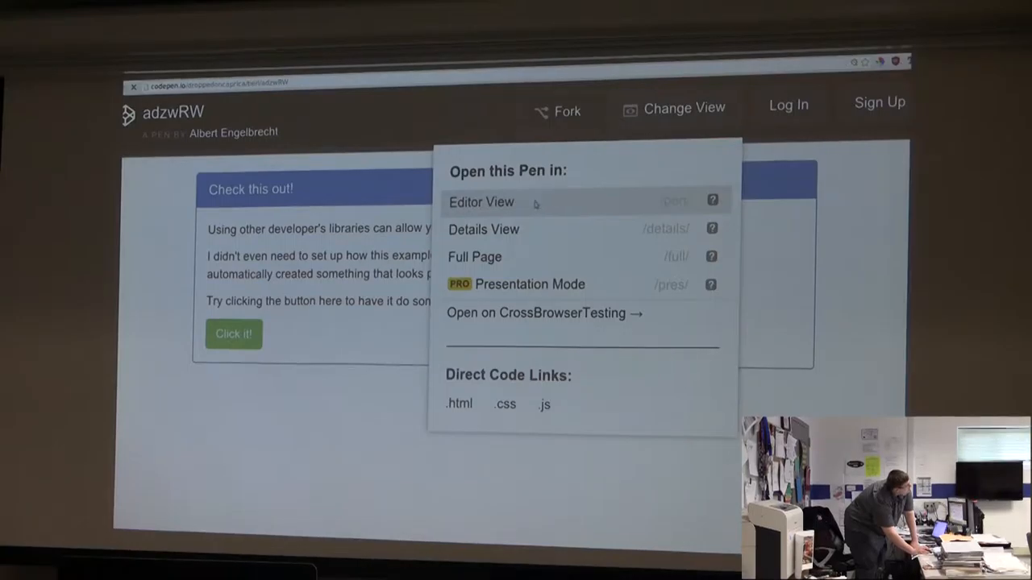
click(480, 202)
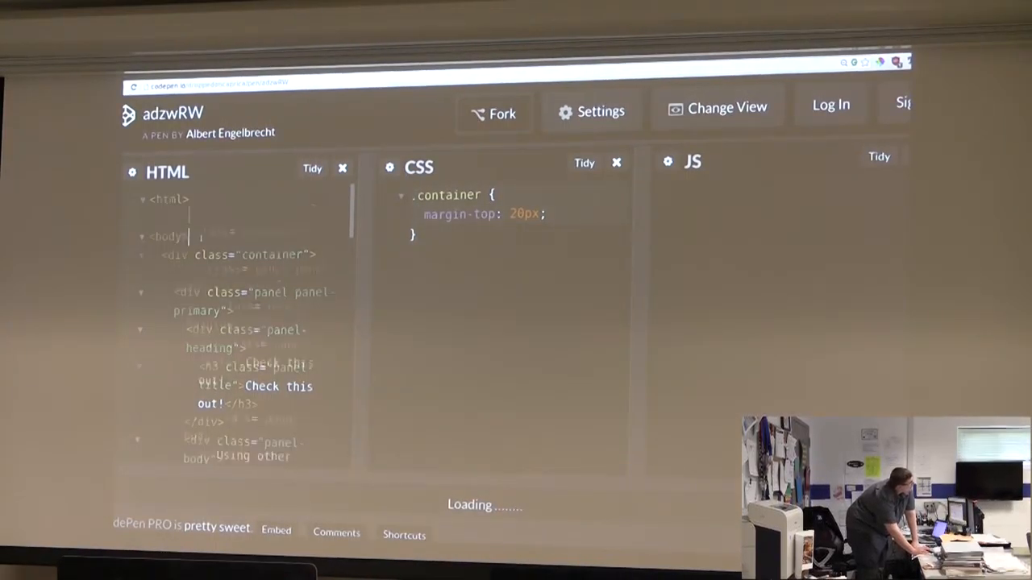
scroll(down, 3)
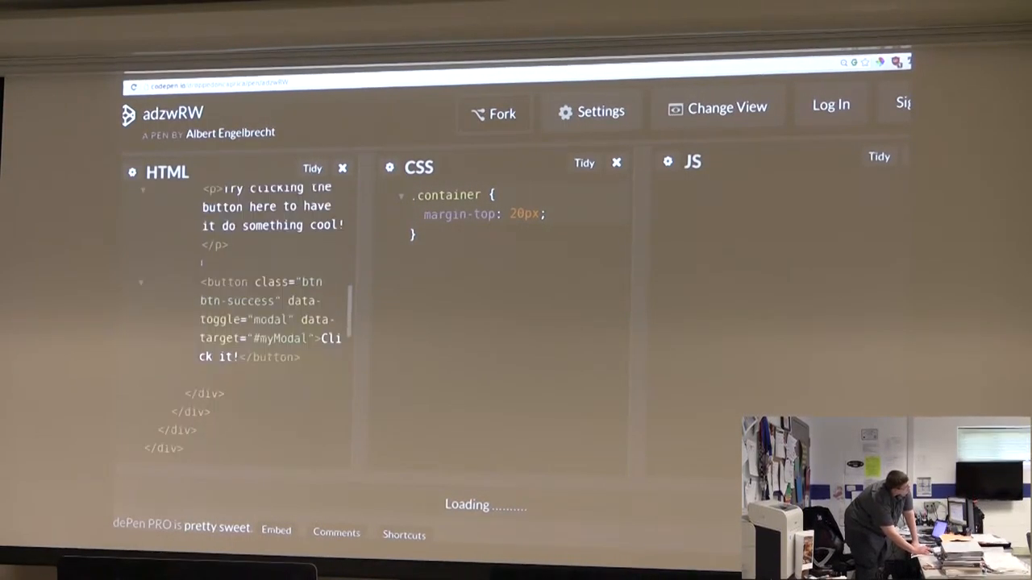
scroll(down, 3)
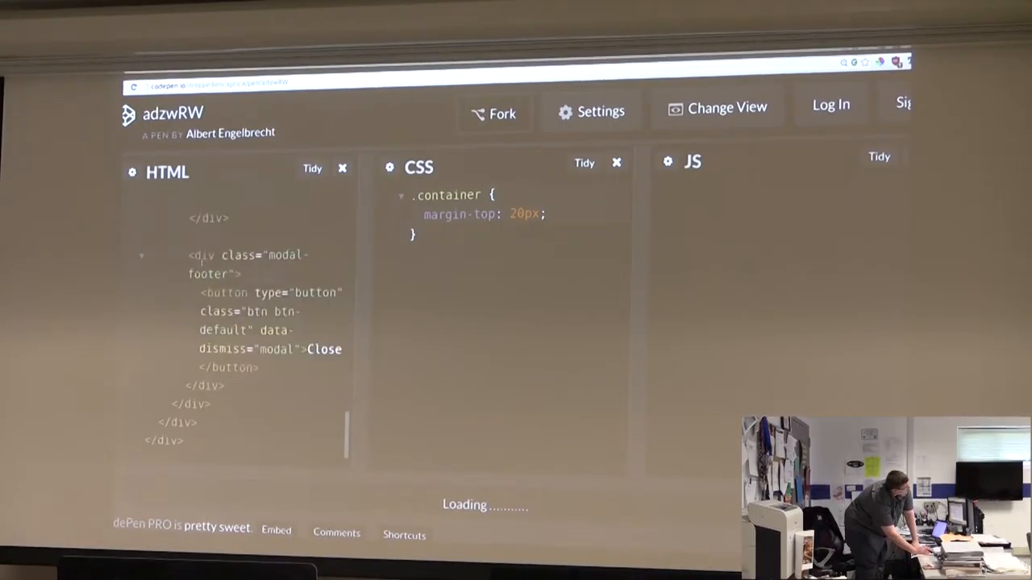
scroll(up, 3)
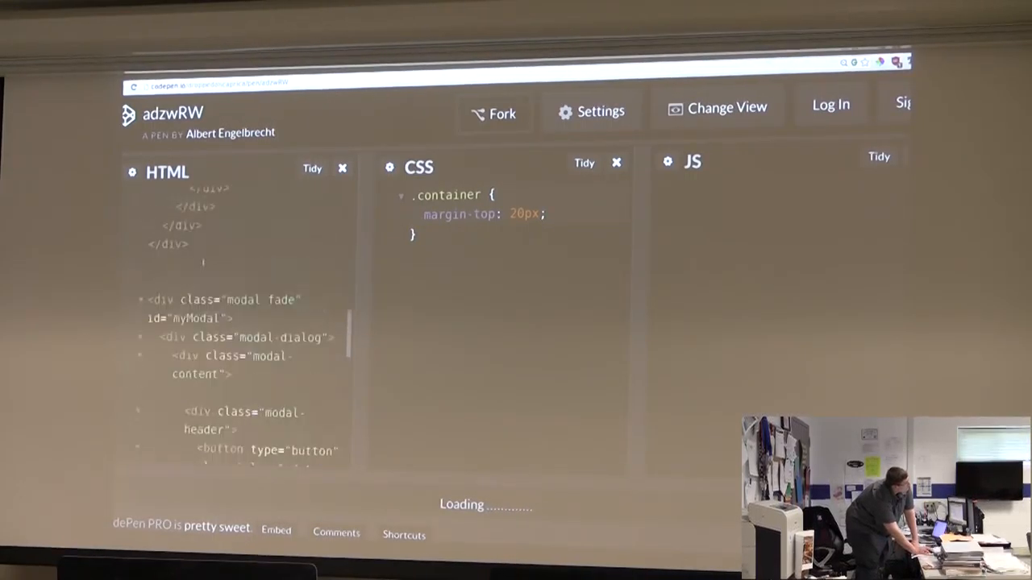
scroll(up, 3)
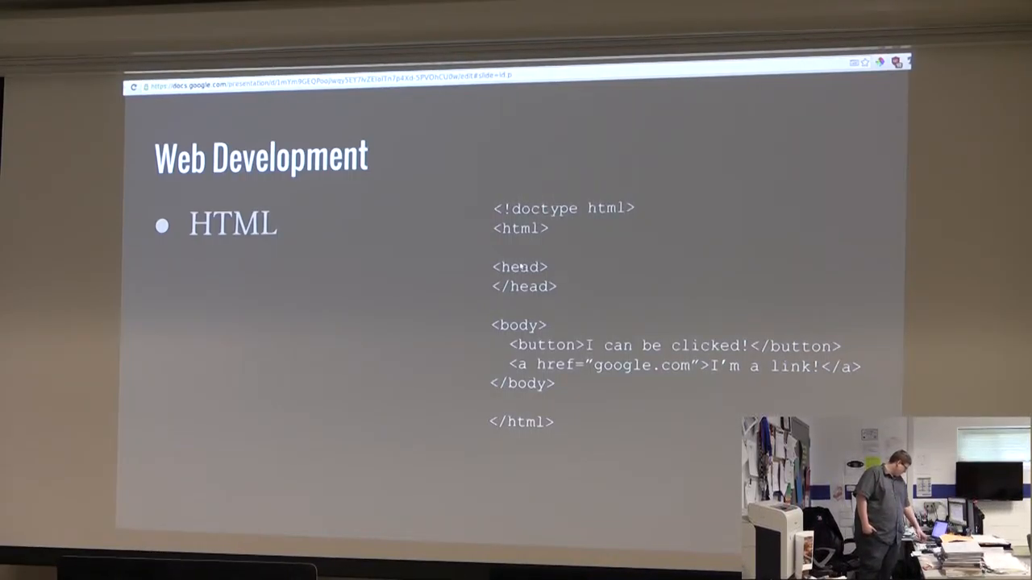
key(Right)
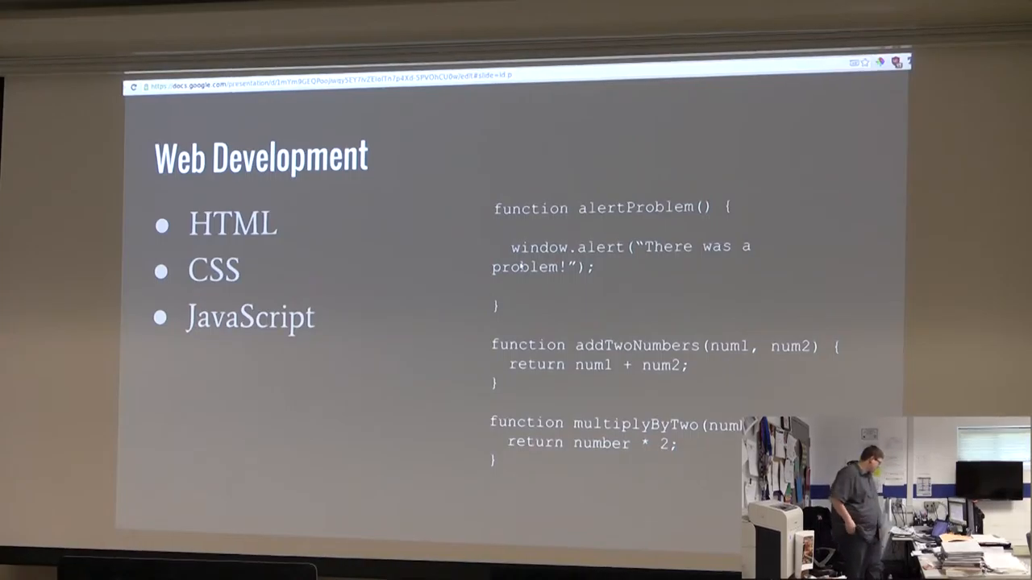
Advance to the Web Development slide with the Server bullet and Rails, Flask, Node.js logos.
key(right)
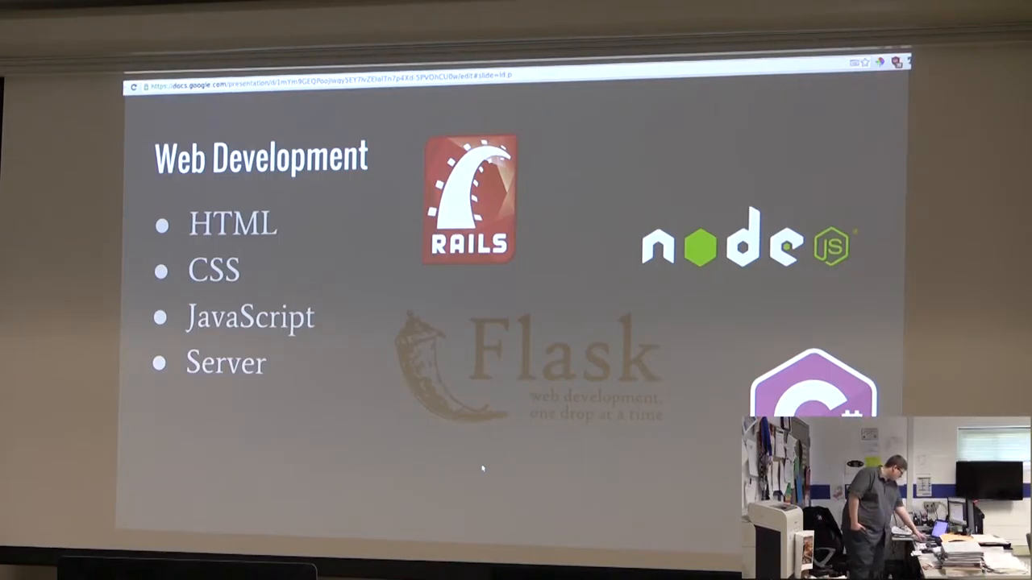
Advance past the last slide, leaving the deck on its 'Programming: A Day in the Life' title.
key(Right)
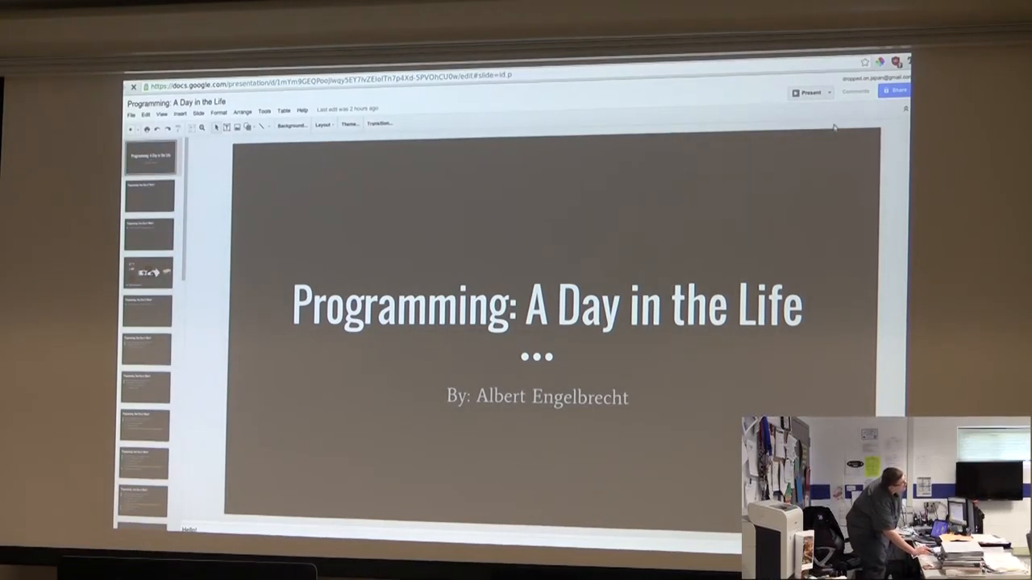
Present the deck full screen on the Web Development slide with the red button CSS rule.
click(829, 92)
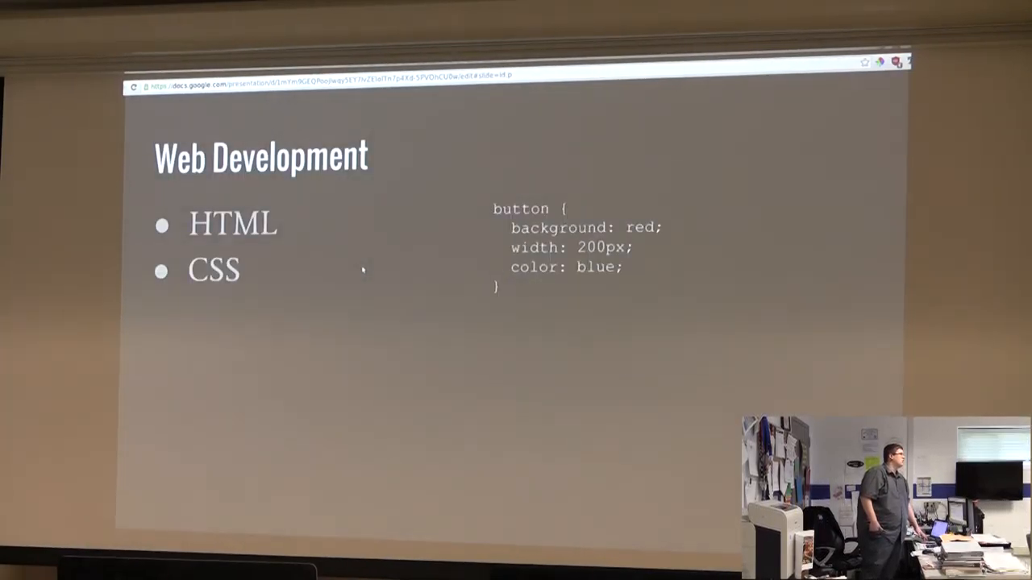
Advance to the 'Average Day of a Programmer' slide listing requests, research, code and tests.
key(Right)
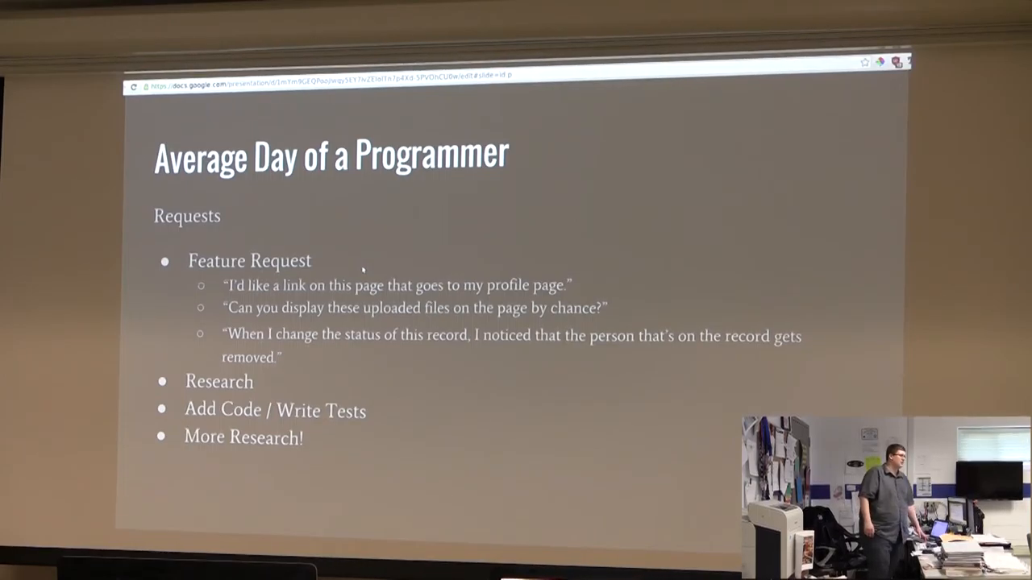
Reach the Resources slide 'Where do I learn?' and follow its link to a blank JS Bin template.
key(right)
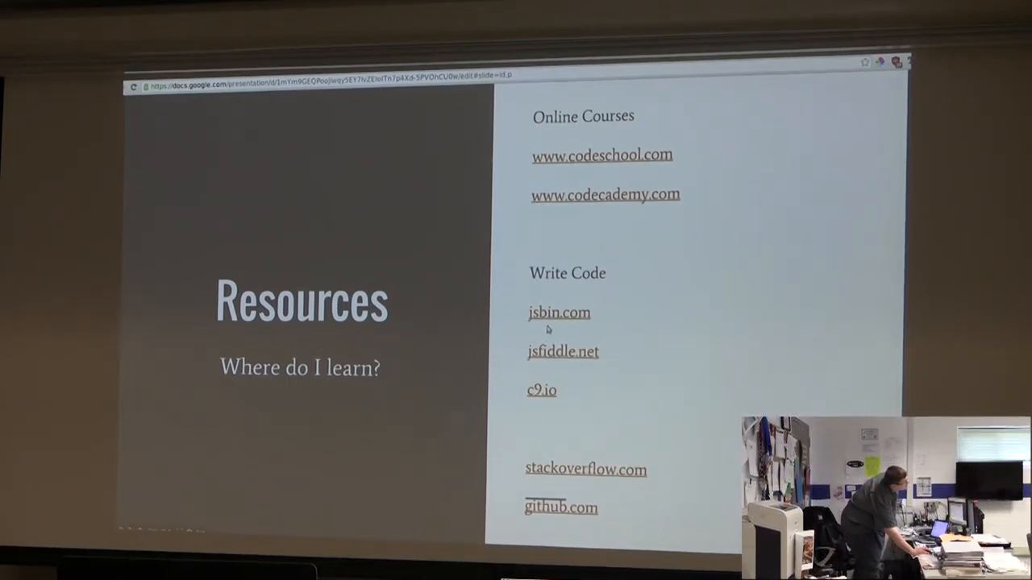
click(558, 313)
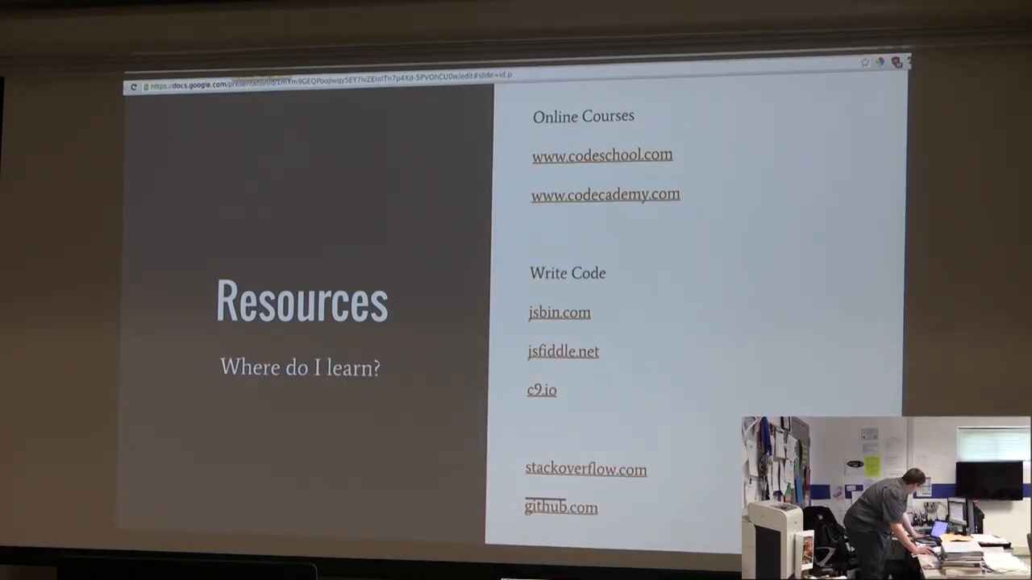
key(Right)
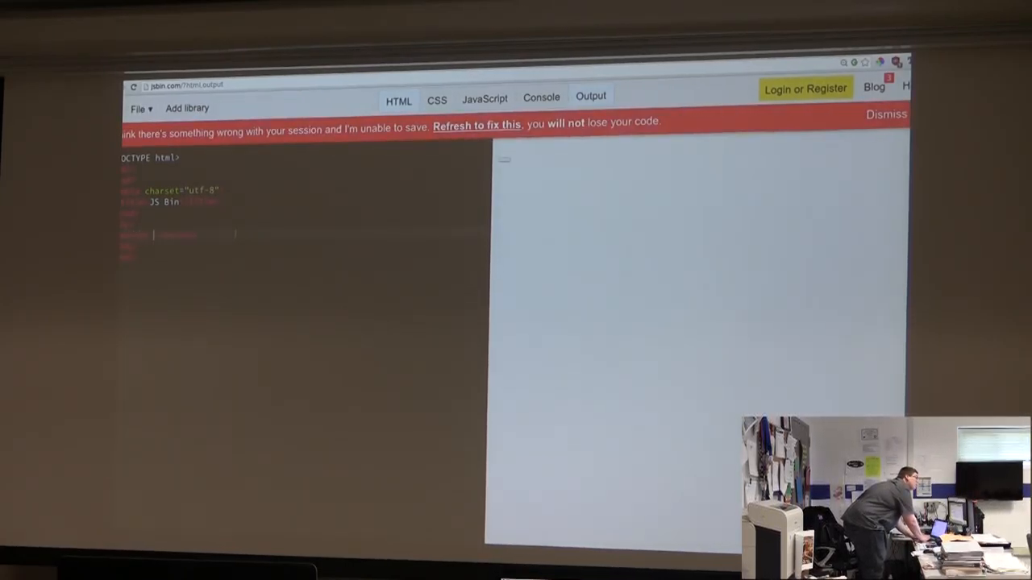
Make the JS Bin page's button read 'Hello!' in the HTML body.
text(Hello!)
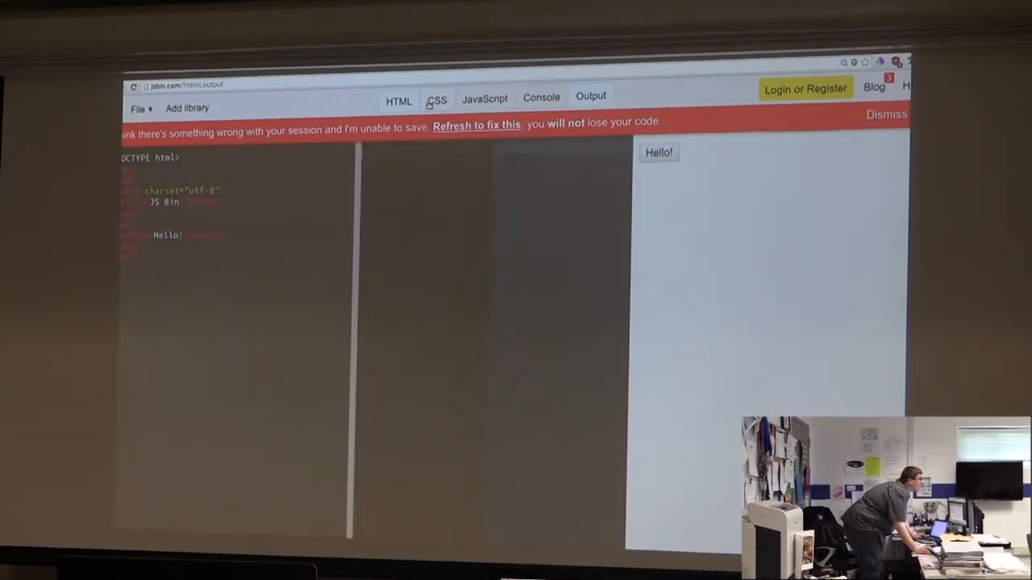
Style the button with a red background and a green button:hover background in the CSS.
click(436, 100)
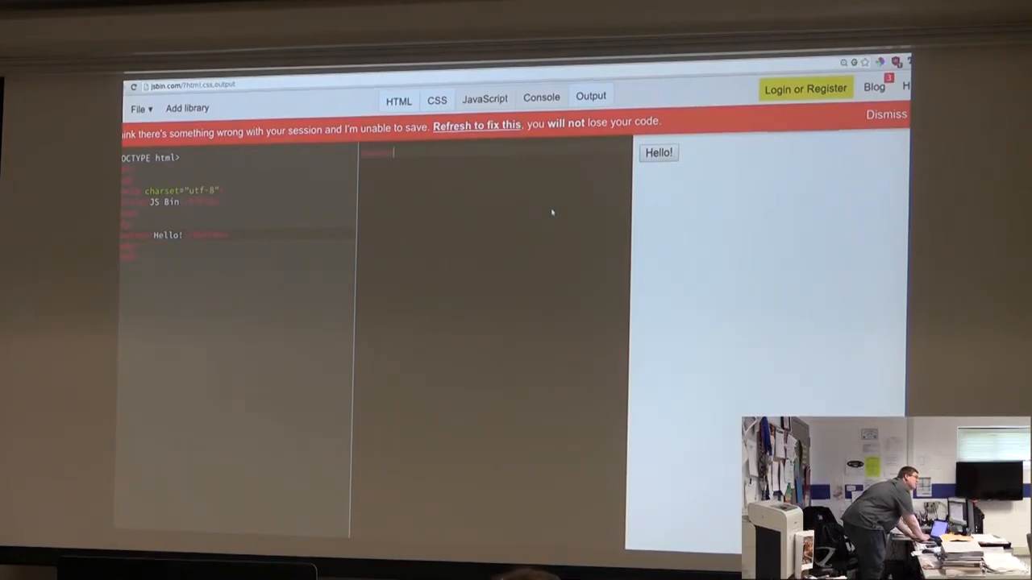
text(background: l;)
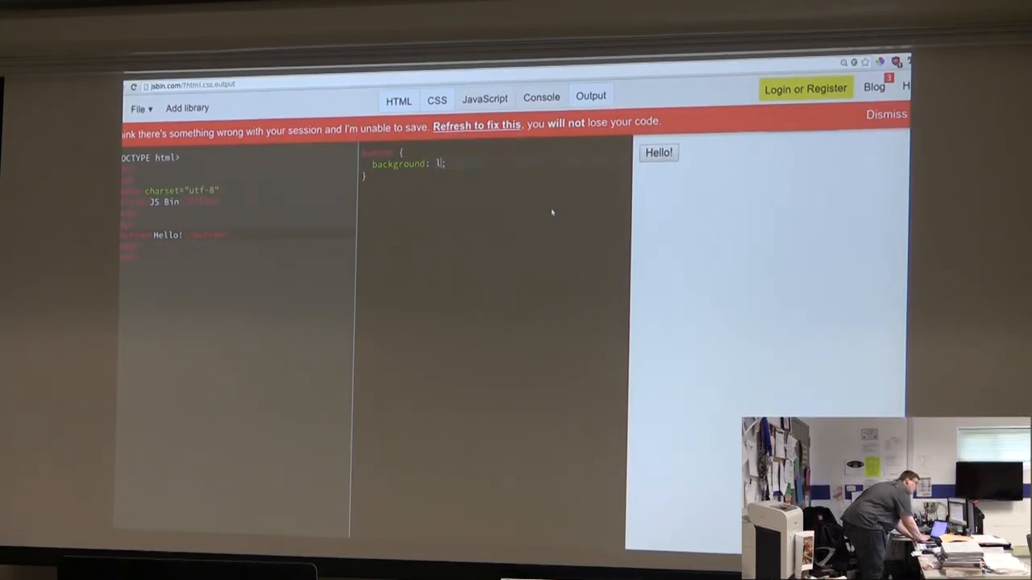
text(ightred)
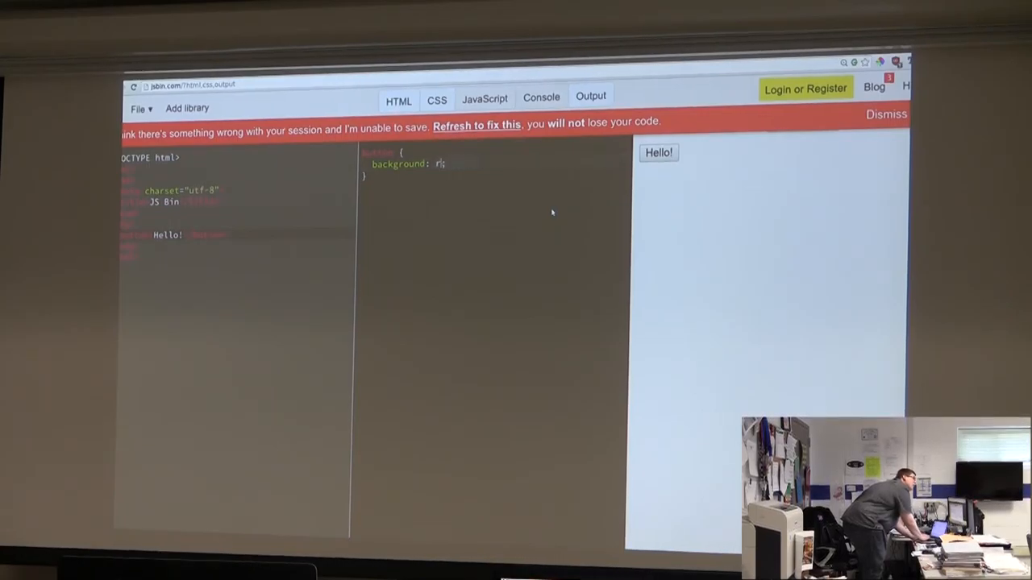
text(ed)
click(495, 198)
text(butto)
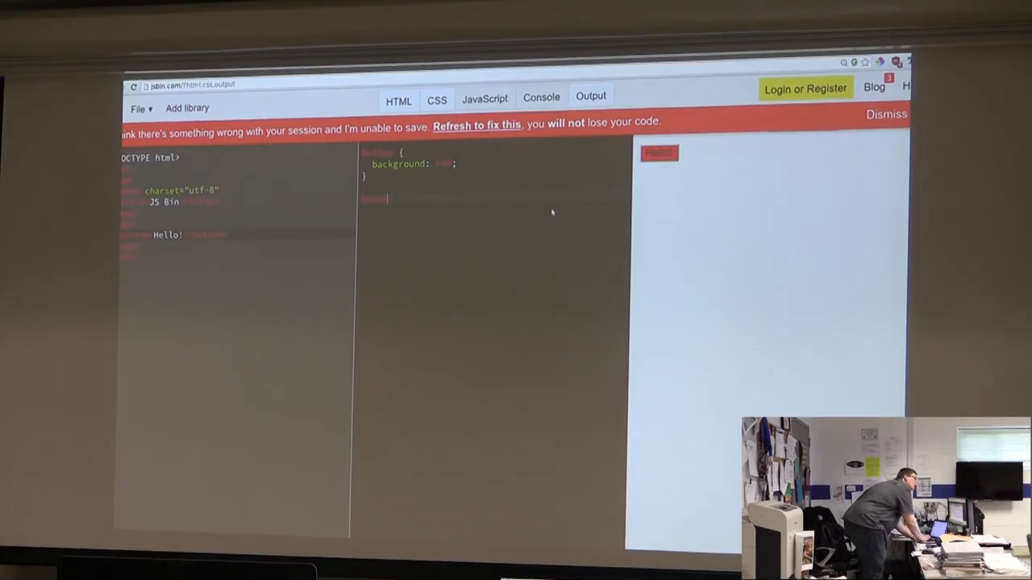
text(:hover {})
text(color:gr)
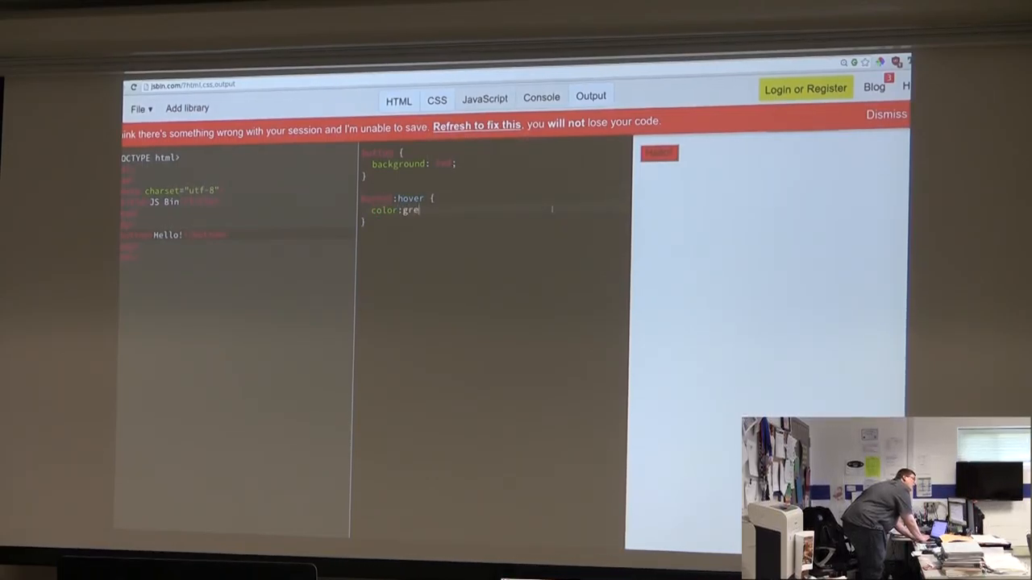
text(en;)
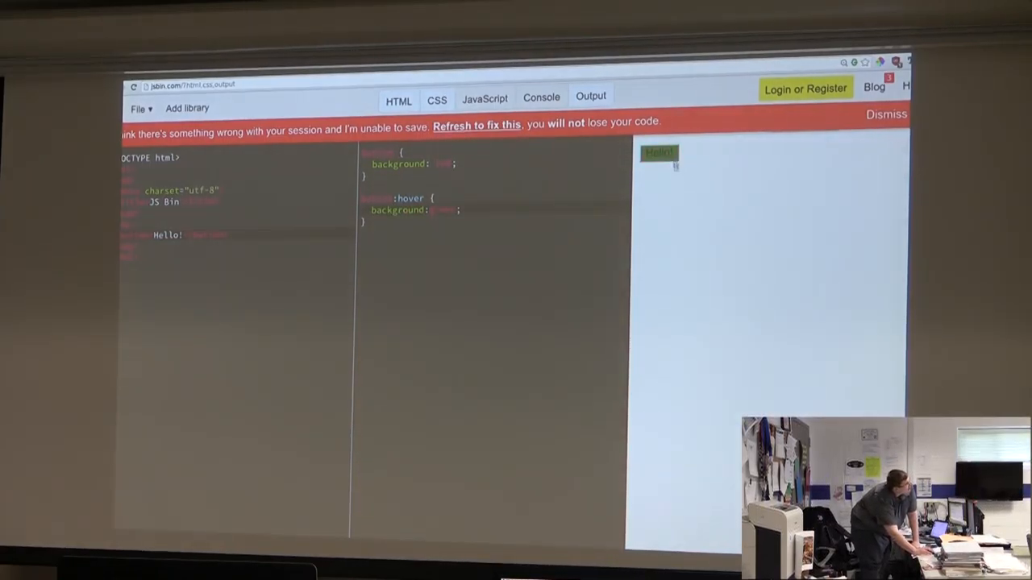
mouse_move(663, 213)
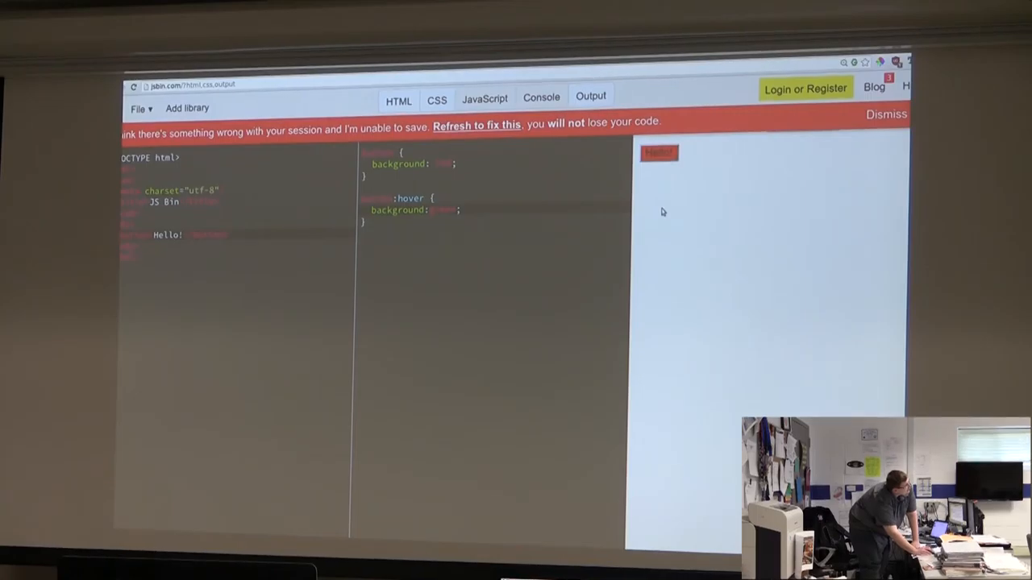
mouse_move(671, 220)
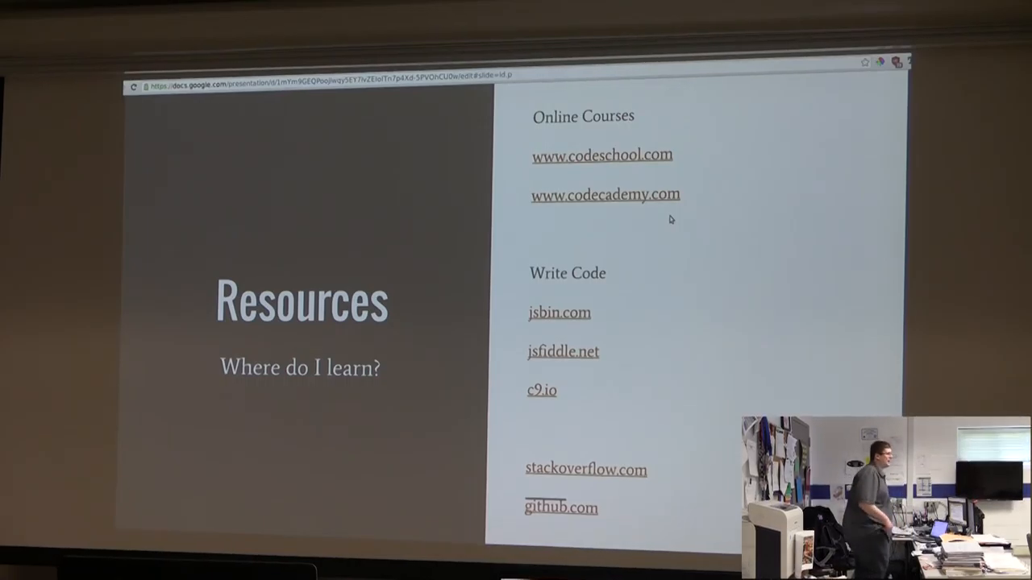
mouse_move(574, 373)
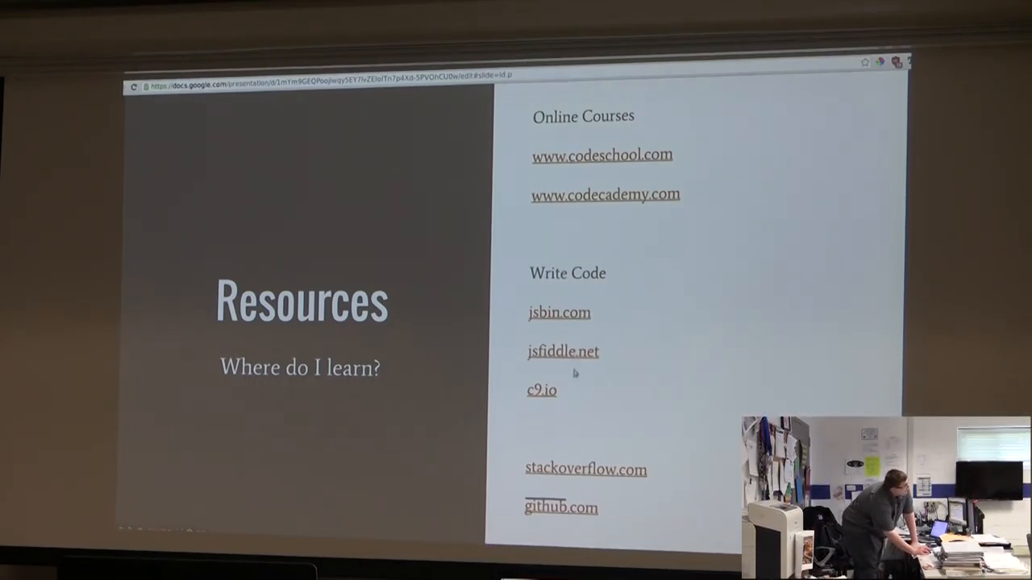
Follow the stackoverflow.com link on the Resources slide to its home page.
click(542, 391)
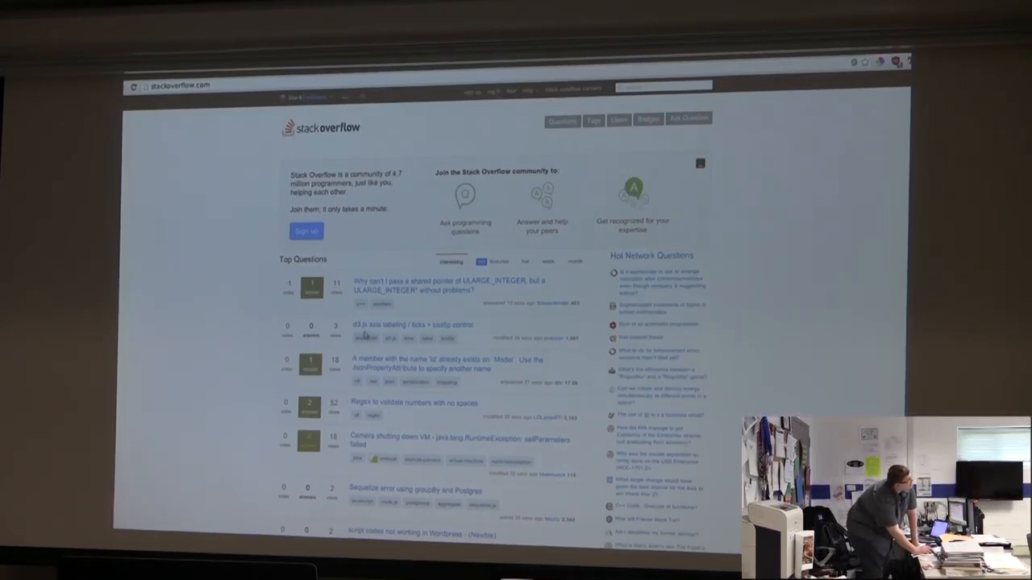
Read through the d3.js axis labeling question on Stack Overflow, then advance to the Questions? slide.
click(413, 326)
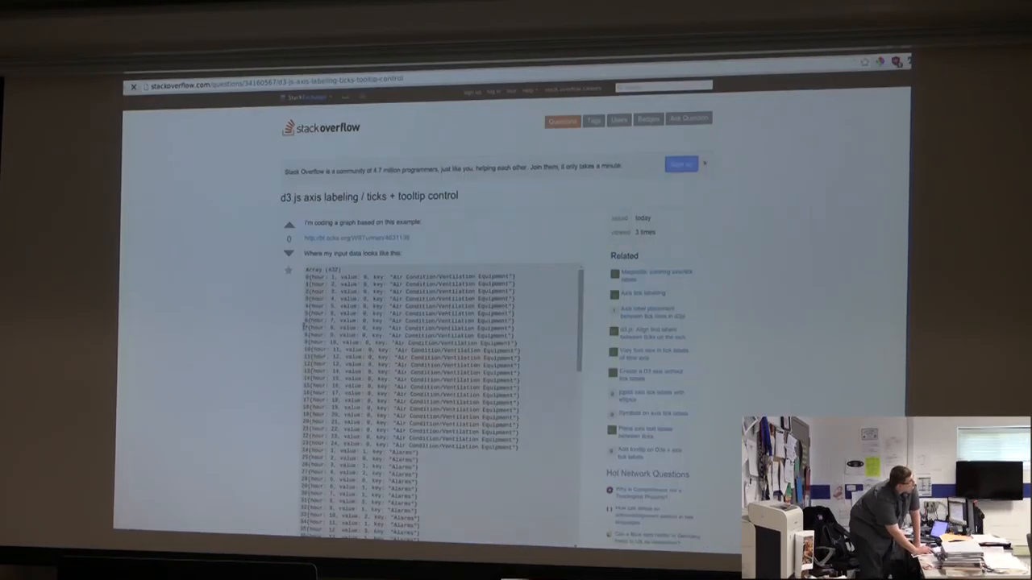
scroll(down, 3)
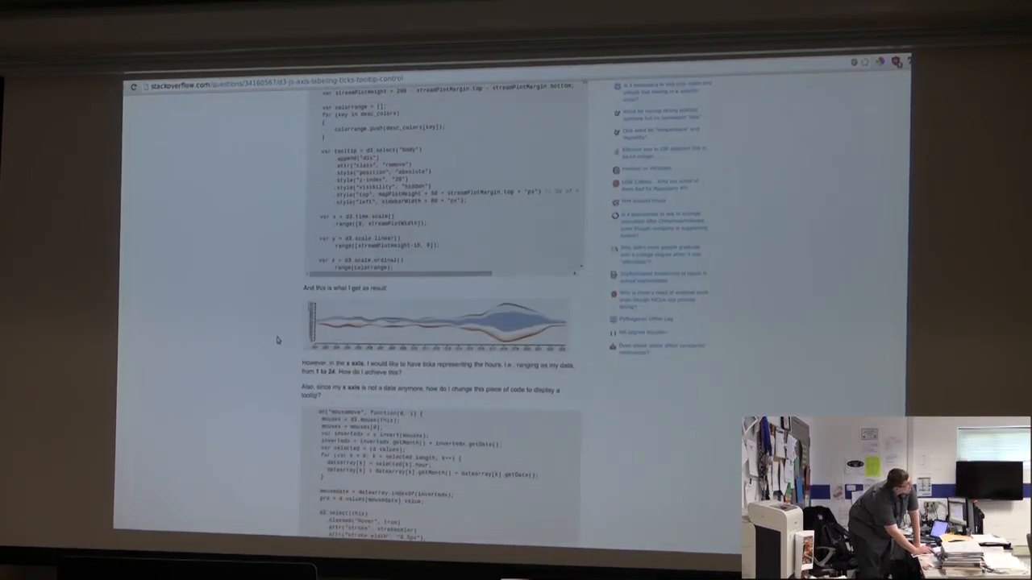
scroll(down, 3)
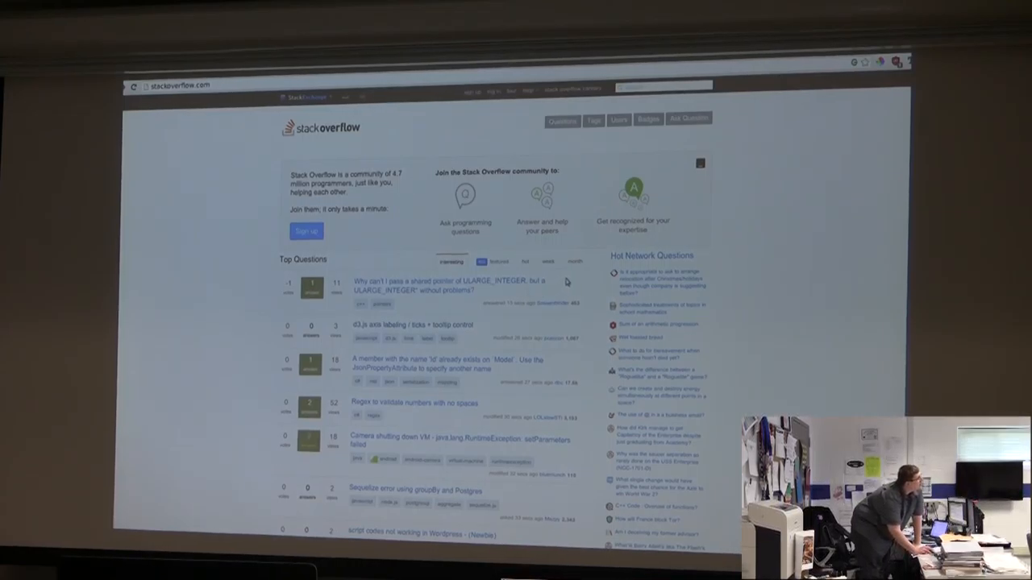
mouse_move(577, 281)
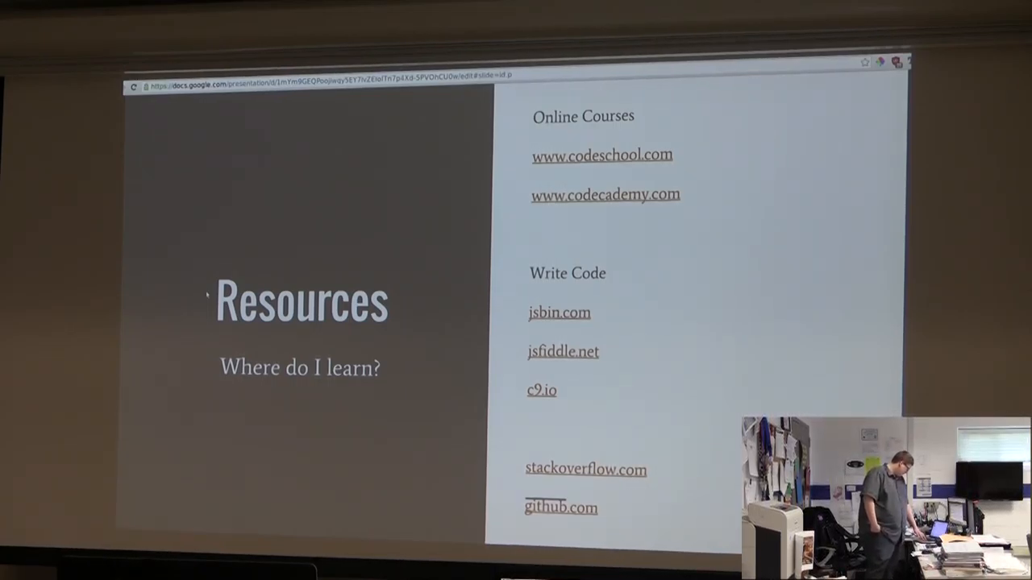
key(Right)
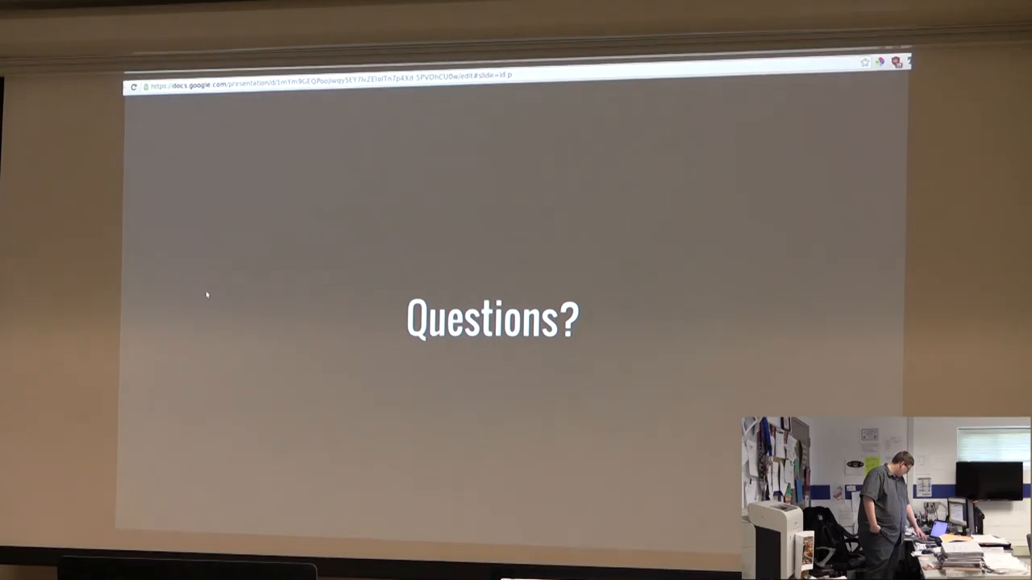